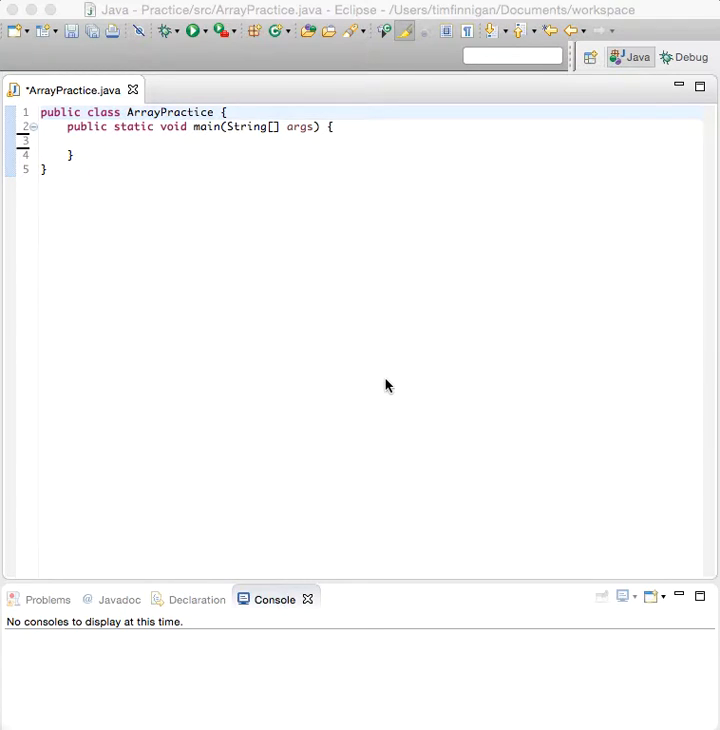
{"action": "mouse_move", "coordinate": [312, 78]}
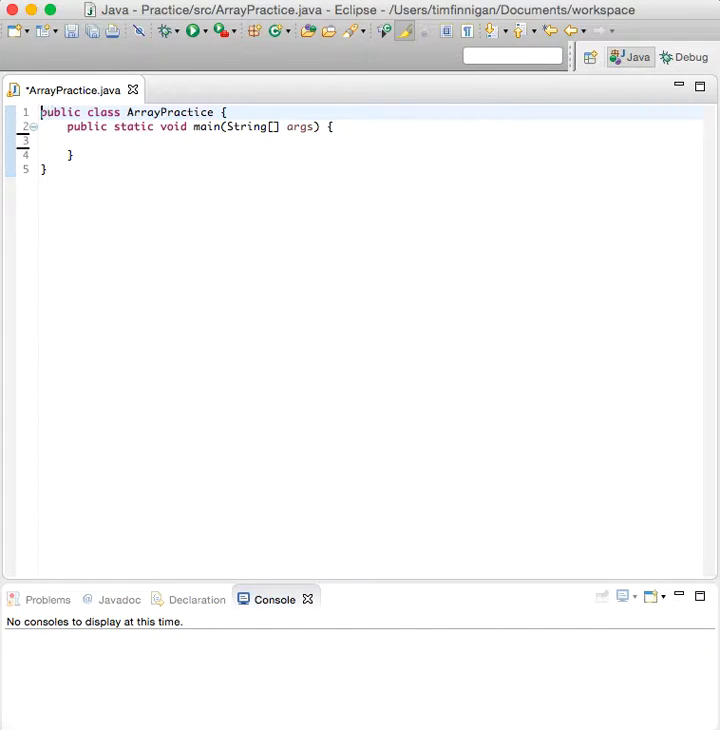
- Write import java.util.ArrayList; above the ArrayPractice class declaration
{"action": "type", "text": "imp"}
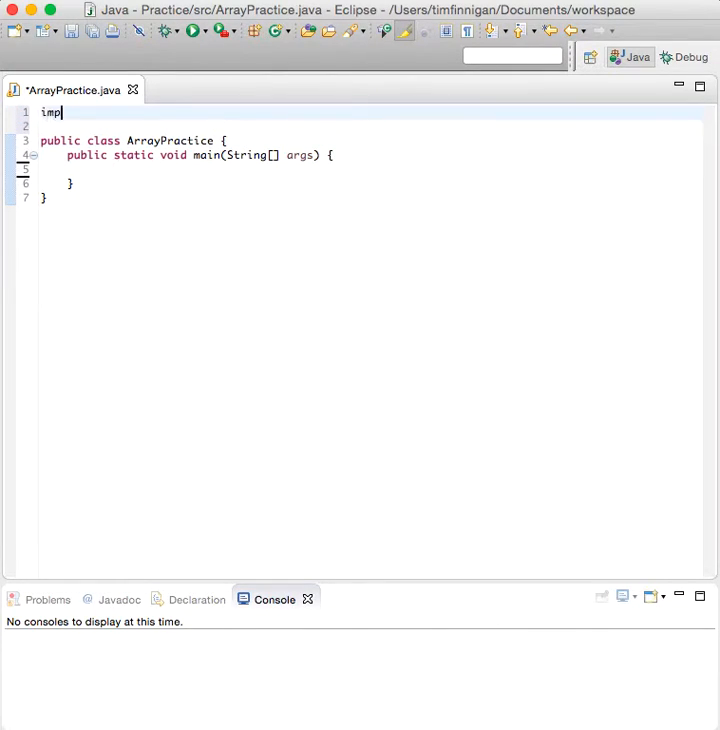
{"action": "type", "text": "ort java.util.Arra"}
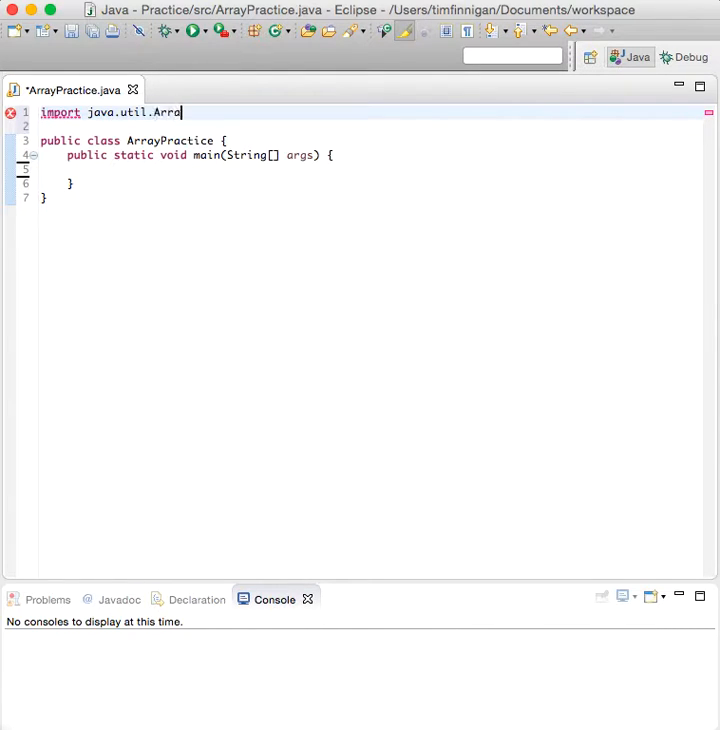
{"action": "type", "text": "yList;"}
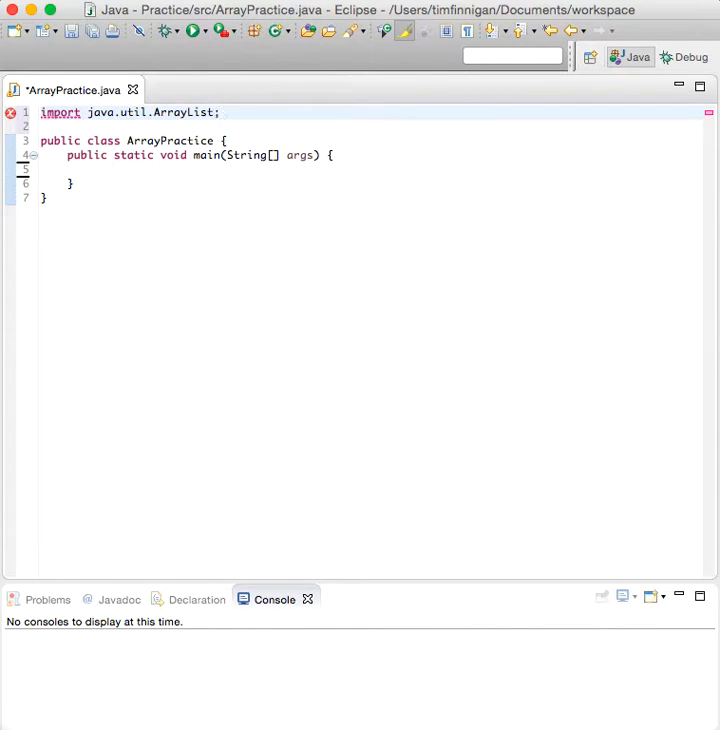
- Declare ArrayList<String> names = new ArrayList<String>(); as the first line of main
{"action": "left_click", "coordinate": [94, 170]}
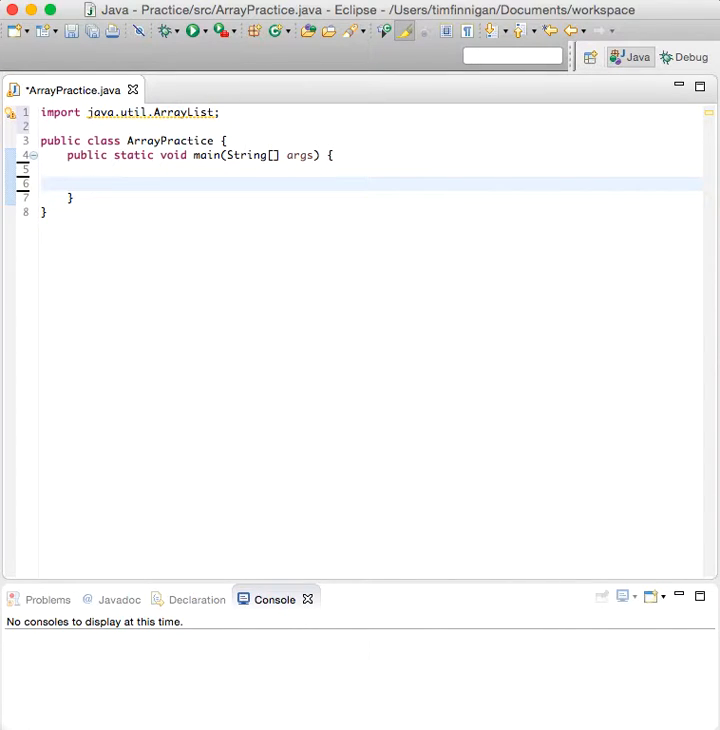
{"action": "type", "text": "ArrayList"}
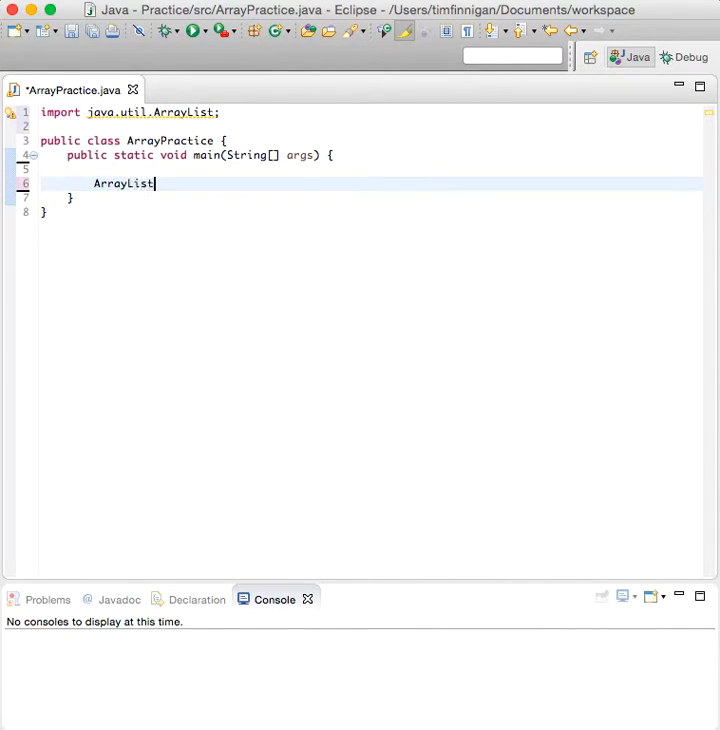
{"action": "type", "text": "<String>"}
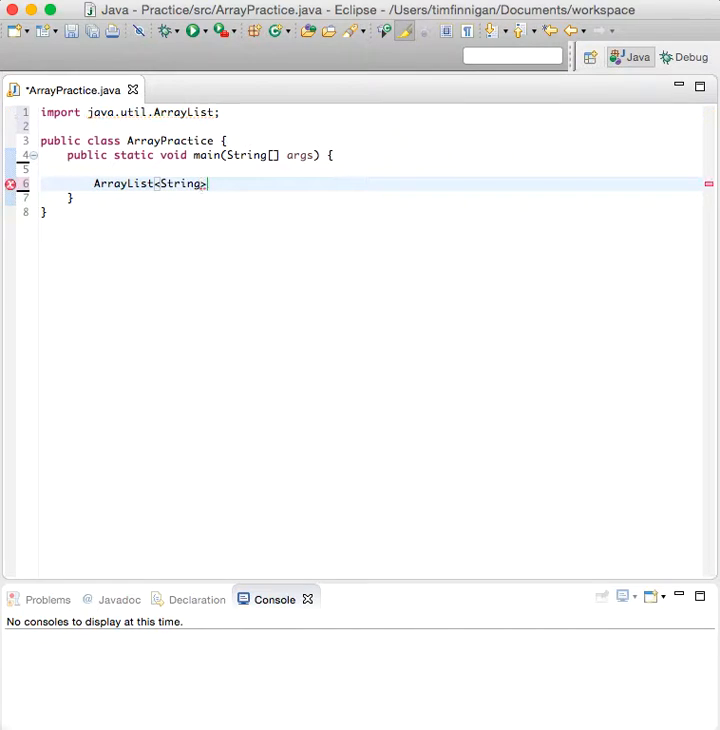
{"action": "type", "text": "names"}
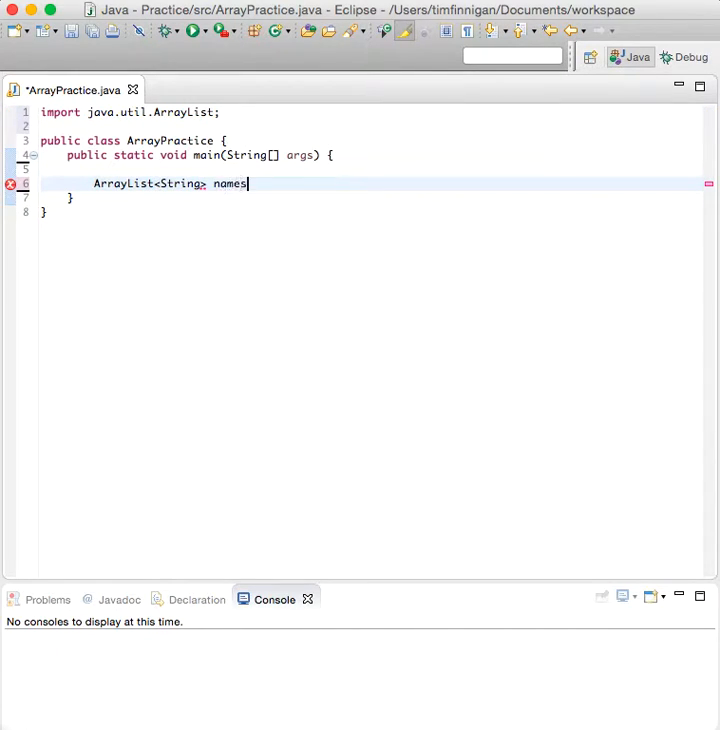
{"action": "type", "text": "= new ArrayList<>"}
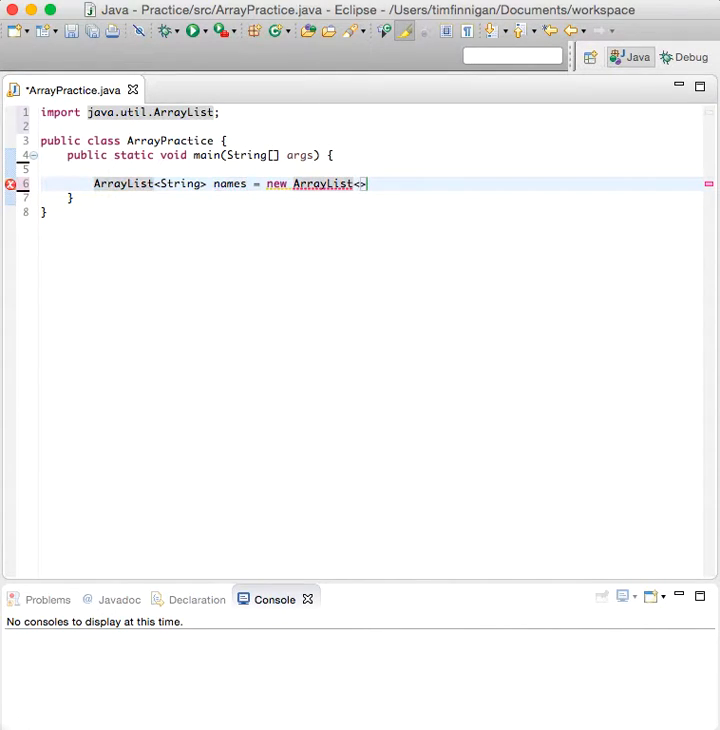
{"action": "type", "text": "String()"}
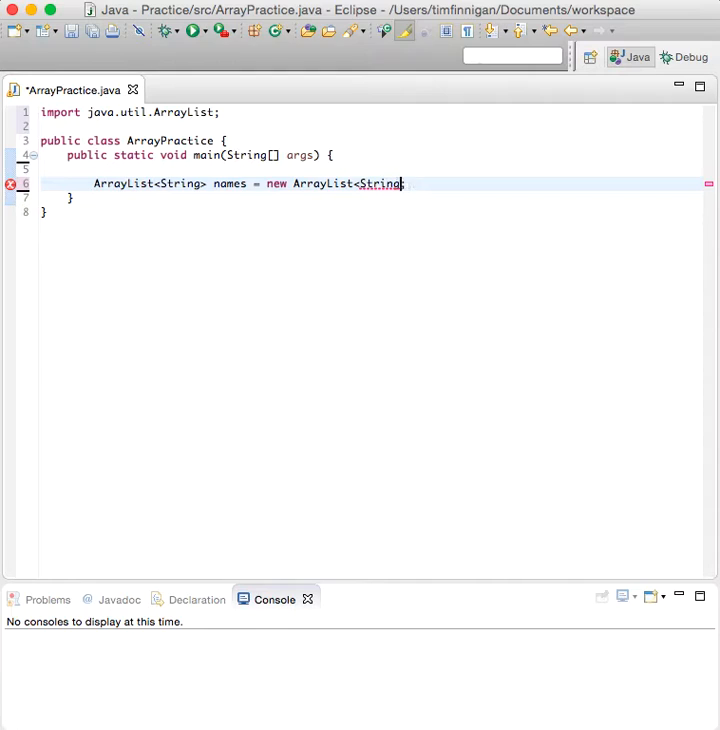
{"action": "type", "text": "();"}
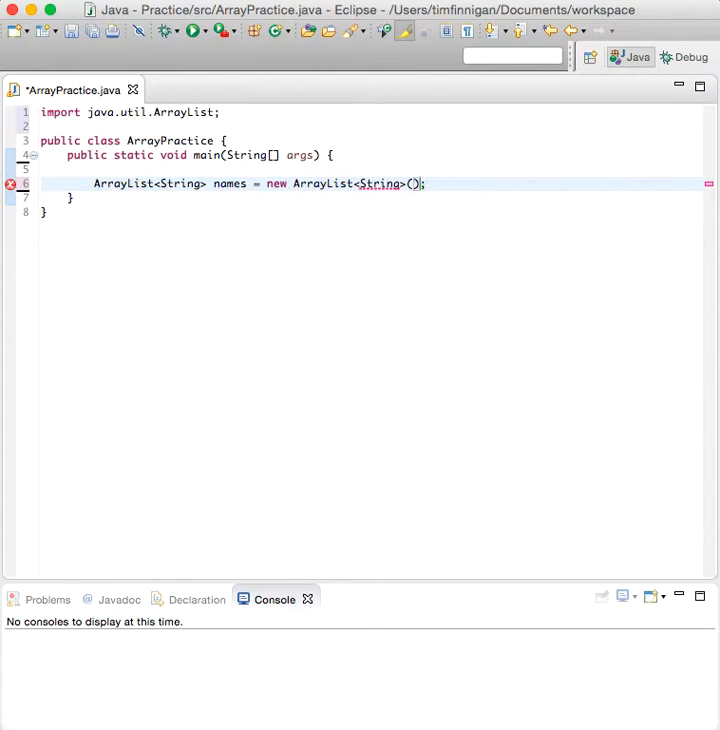
{"action": "type", "text": ";"}
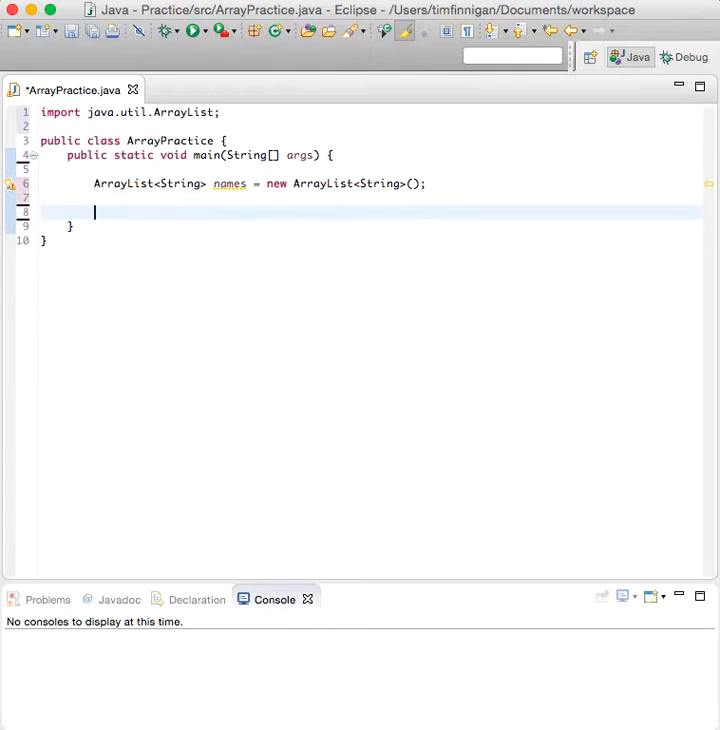
- Add "Tim" and "Bob" to names with two names.add calls
{"action": "type", "text": "names.add"}
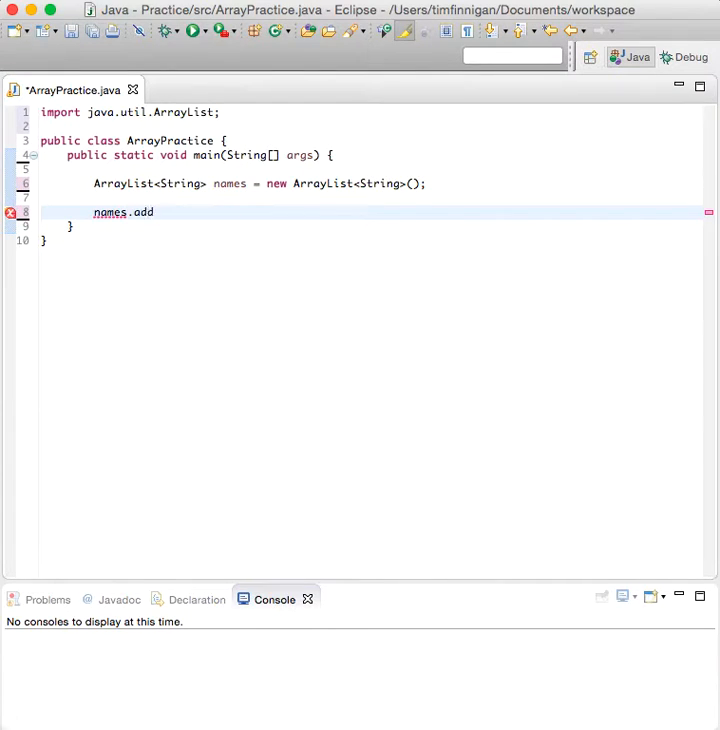
{"action": "type", "text": "()"}
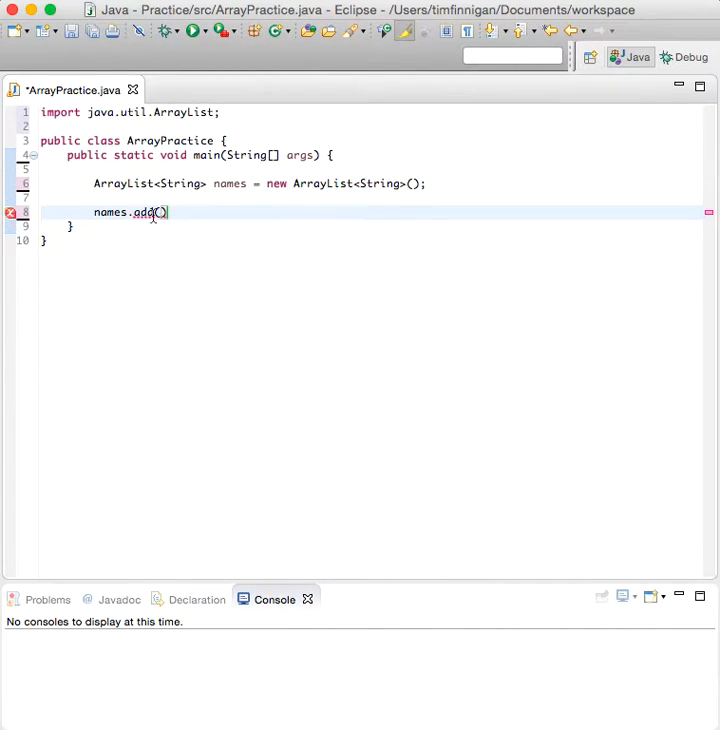
{"action": "type", "text": "\"T\""}
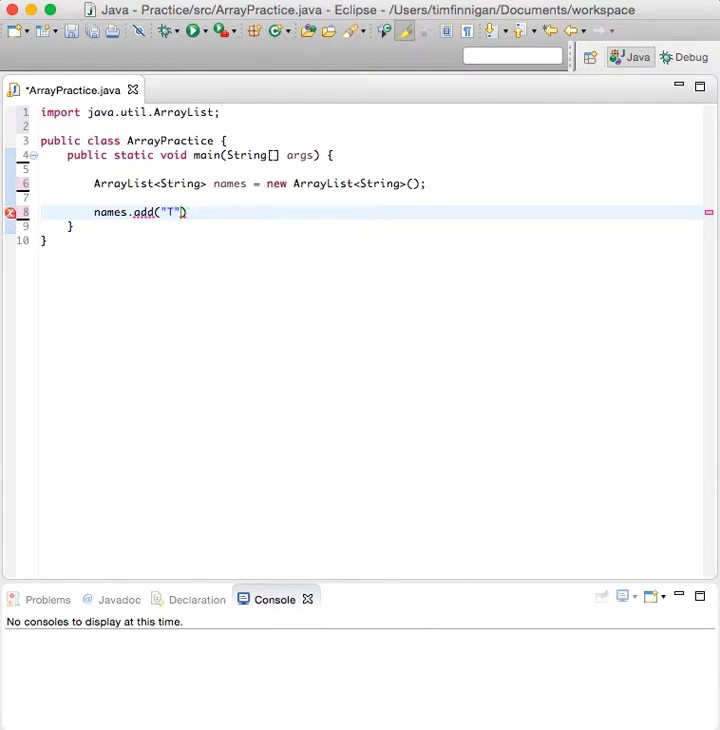
{"action": "type", "text": "im"}
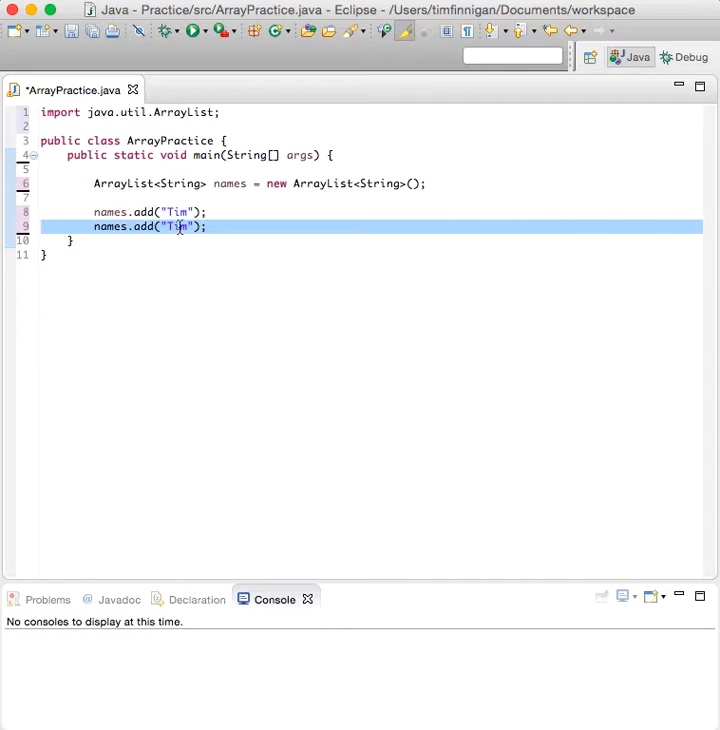
{"action": "type", "text": "Bob"}
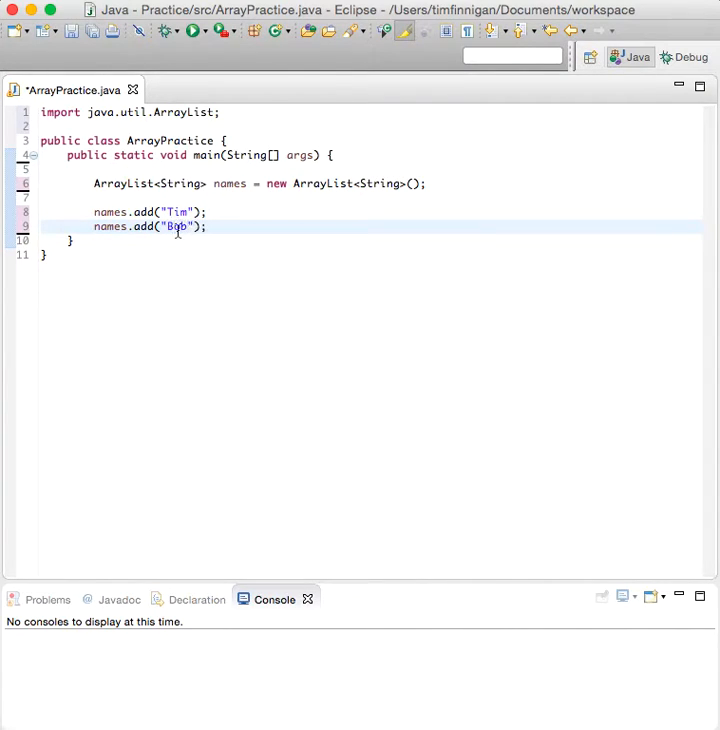
- Begin an empty System.out.println(""); line below the add calls
{"action": "left_click", "coordinate": [204, 226]}
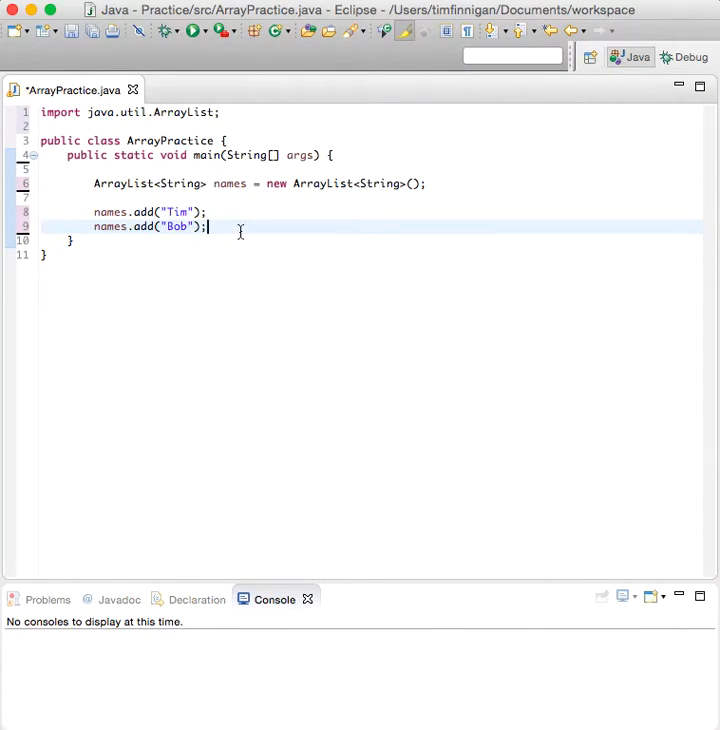
{"action": "type", "text": "println(\"\");"}
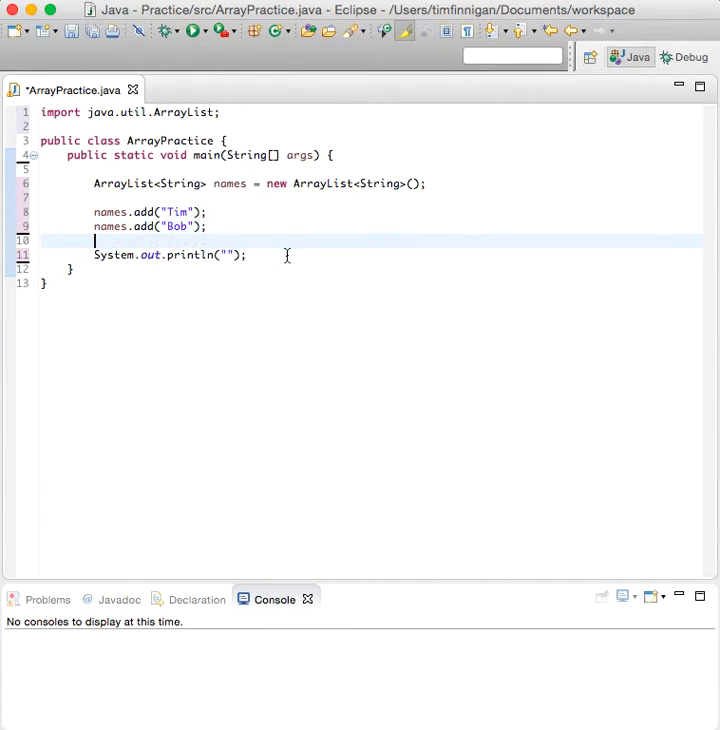
- Make println output names and run, showing [Tim, Bob] in the console
{"action": "type", "text": "names"}
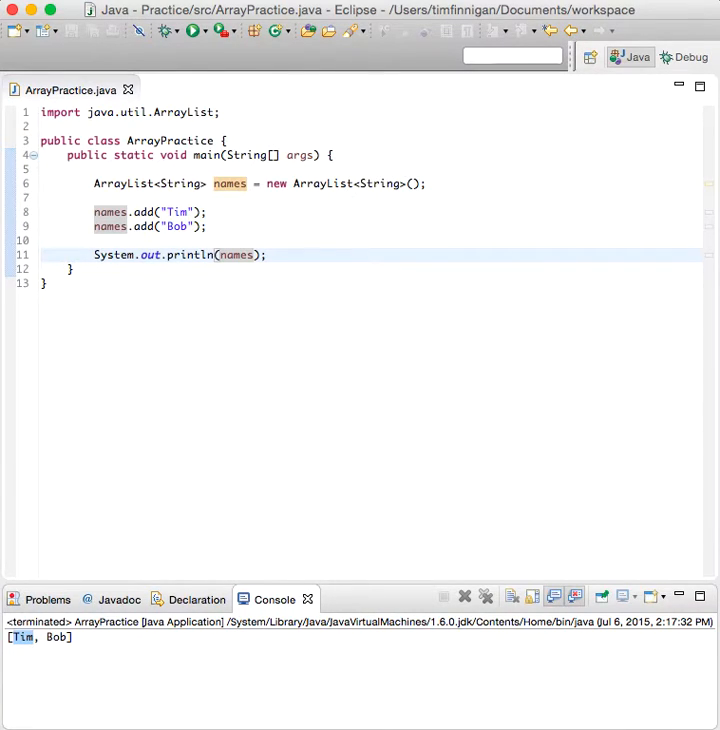
{"action": "left_click", "coordinate": [178, 184]}
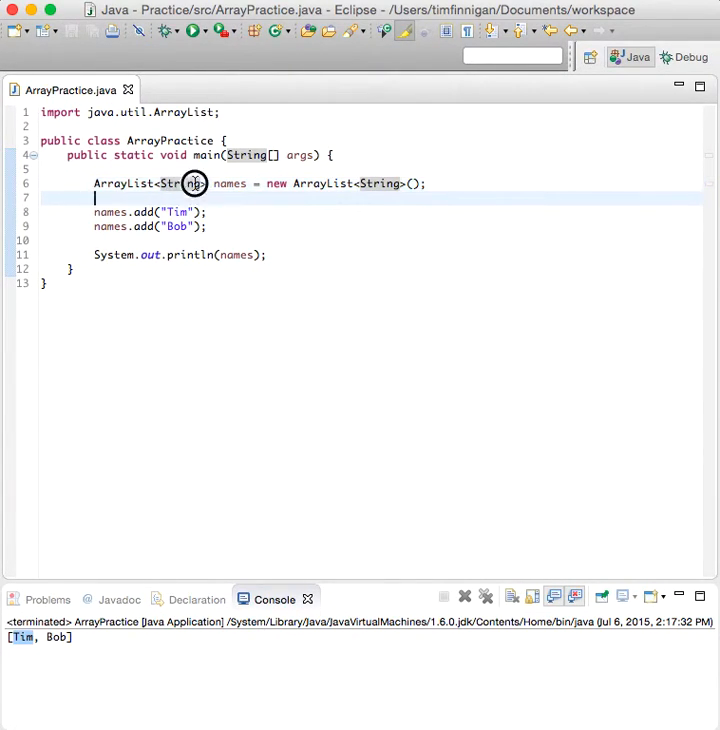
{"action": "type", "text": "dou"}
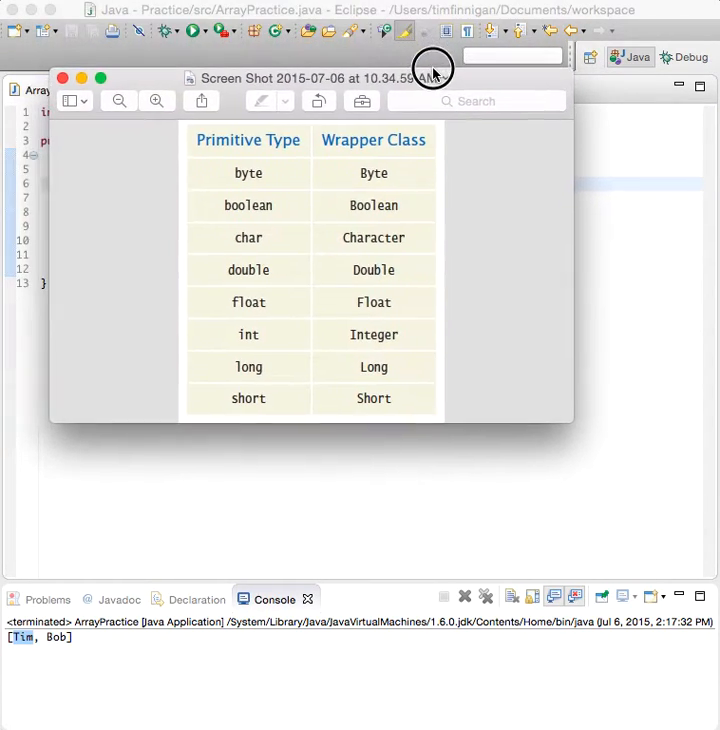
{"action": "mouse_move", "coordinate": [352, 390]}
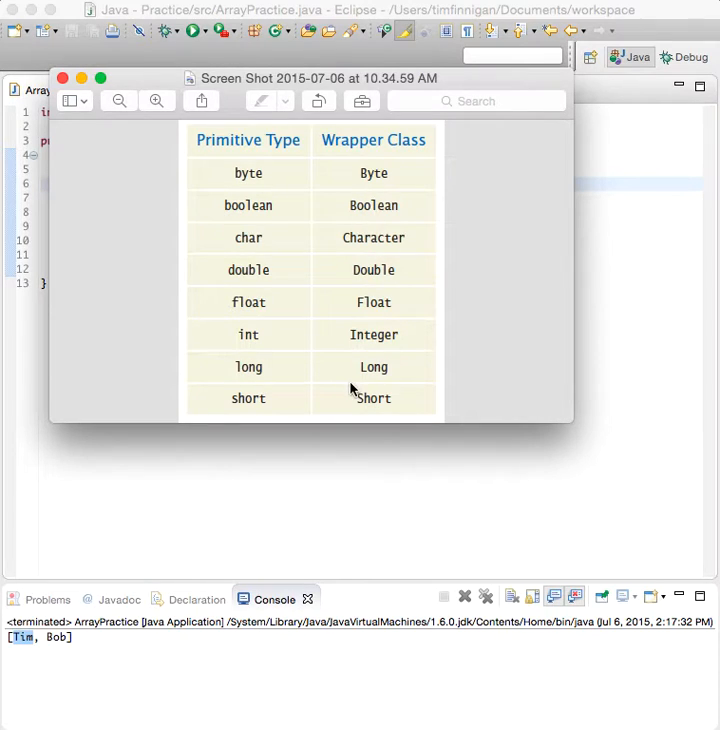
{"action": "mouse_move", "coordinate": [298, 348]}
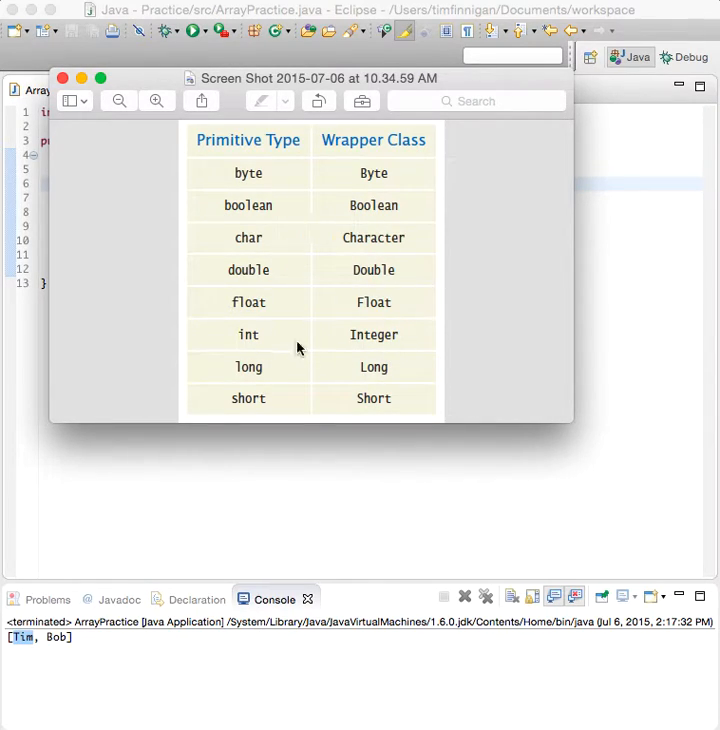
{"action": "mouse_move", "coordinate": [360, 306]}
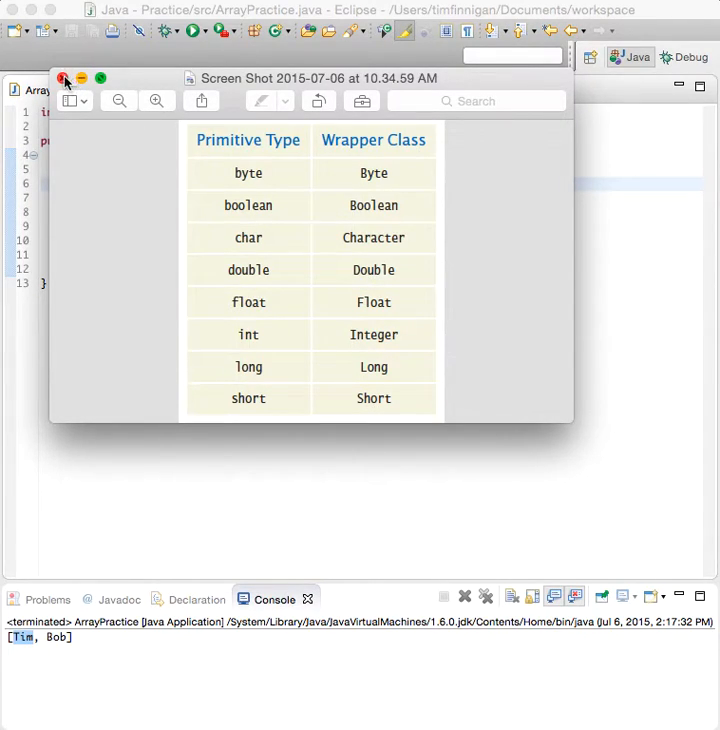
{"action": "left_click", "coordinate": [64, 78]}
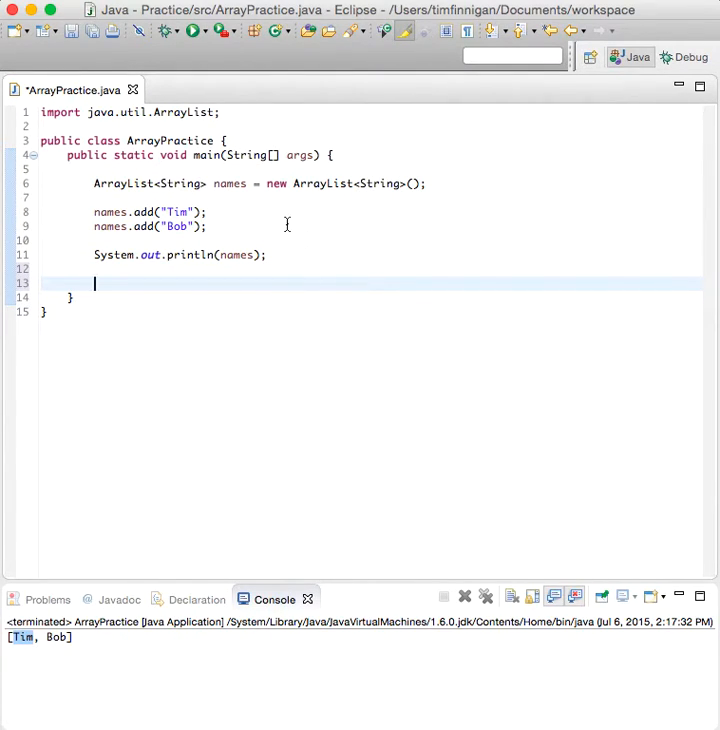
- Insert Mary with names.add(1, "Mary"); and run to print [Tim, Mary, Bob]
{"action": "left_click", "coordinate": [206, 226]}
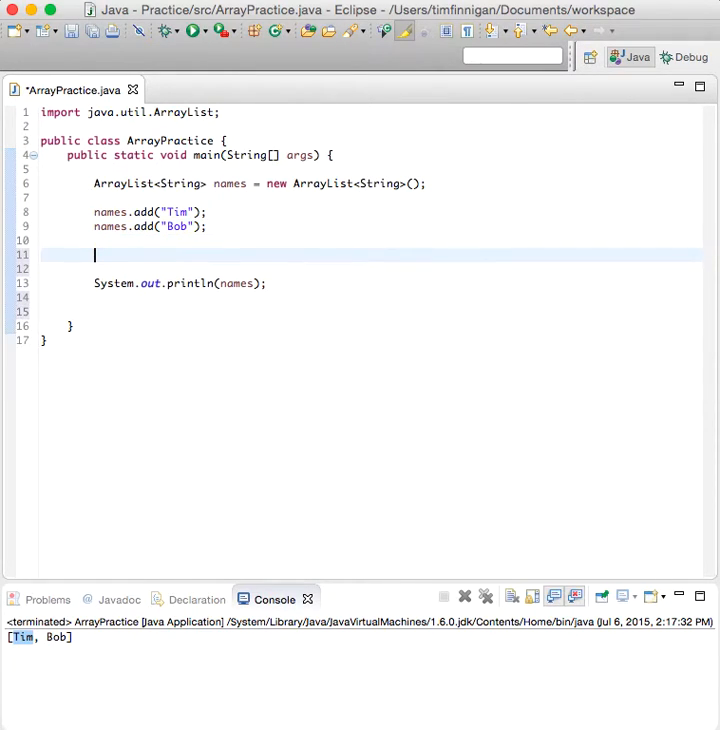
{"action": "type", "text": "names.ad"}
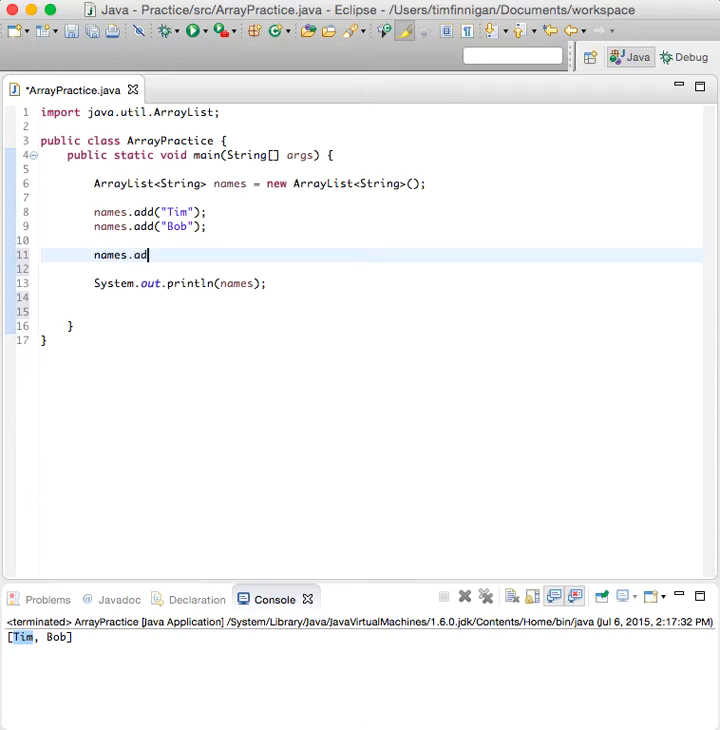
{"action": "type", "text": "d()"}
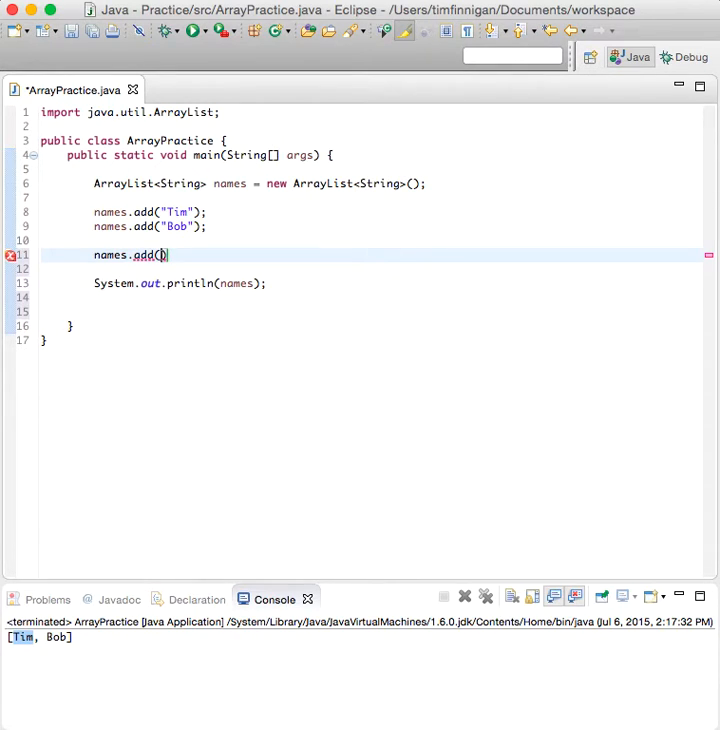
{"action": "type", "text": "1"}
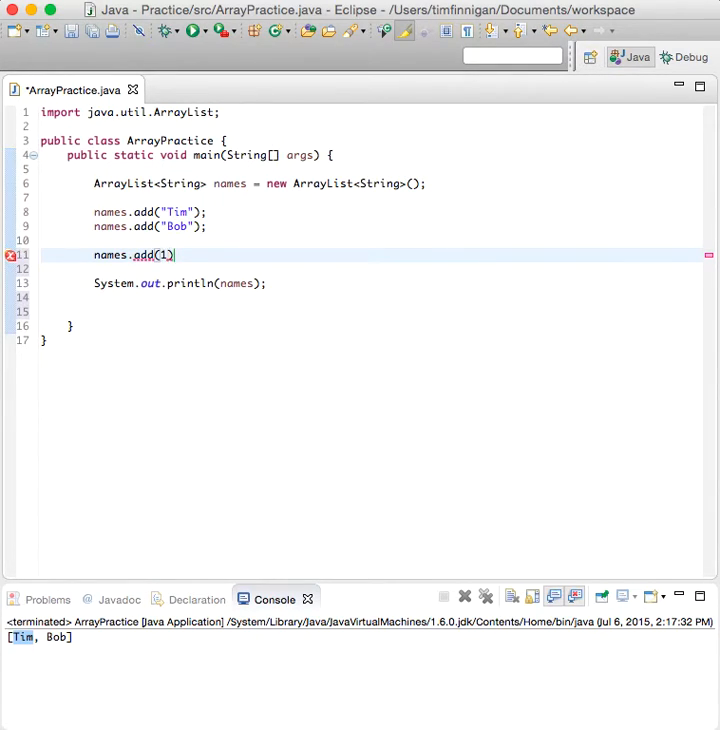
{"action": "type", "text": ", \"Mary\""}
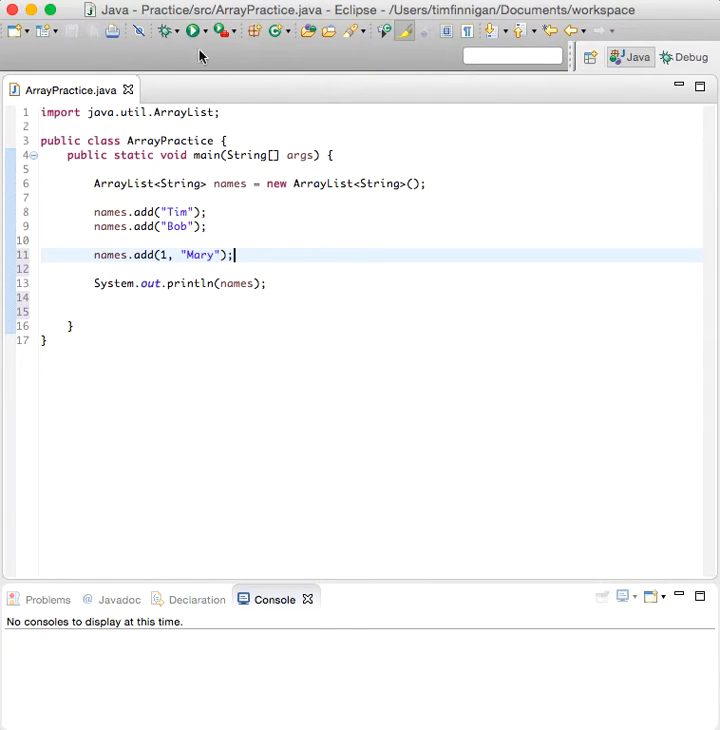
{"action": "left_click", "coordinate": [168, 32]}
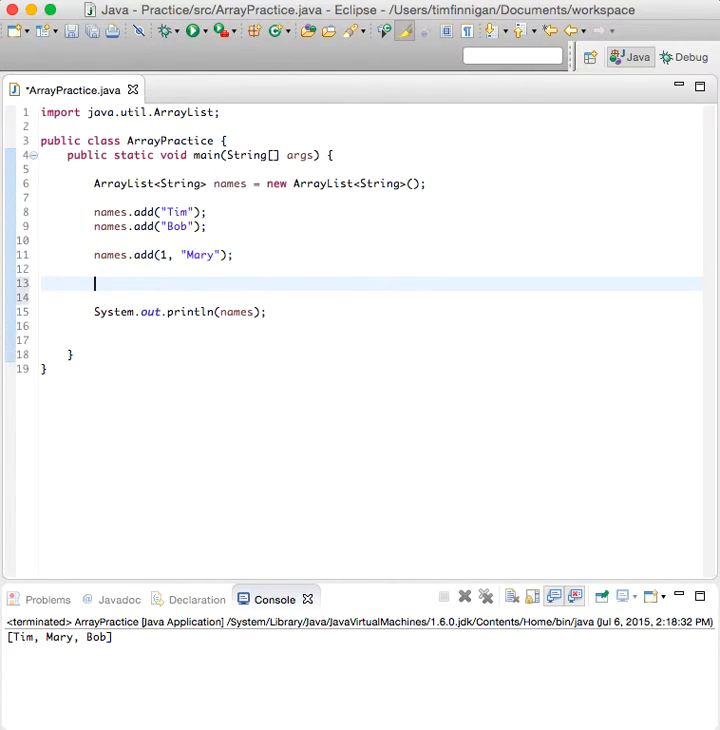
- Add names.remove(0); so the program prints [Mary, Bob]
{"action": "type", "text": "names."}
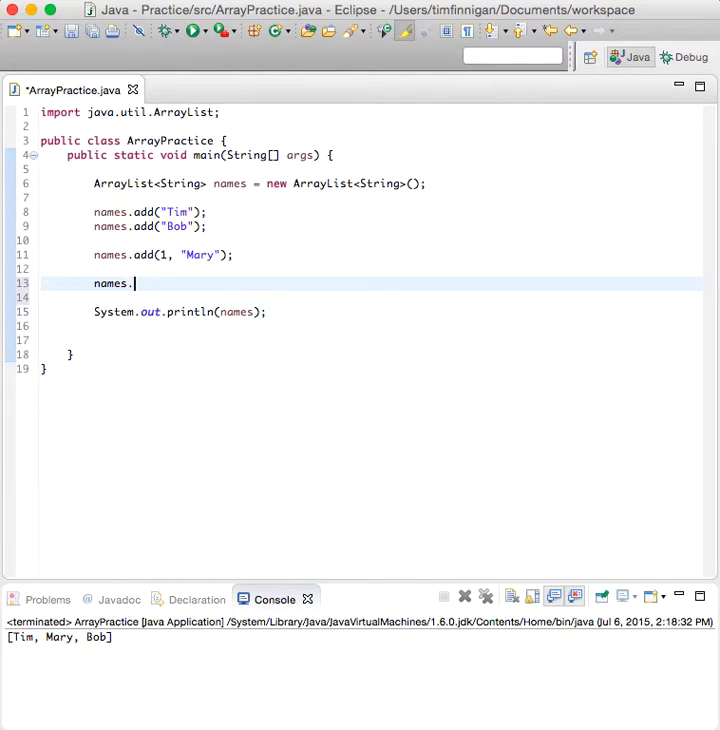
{"action": "type", "text": "remove(arg0"}
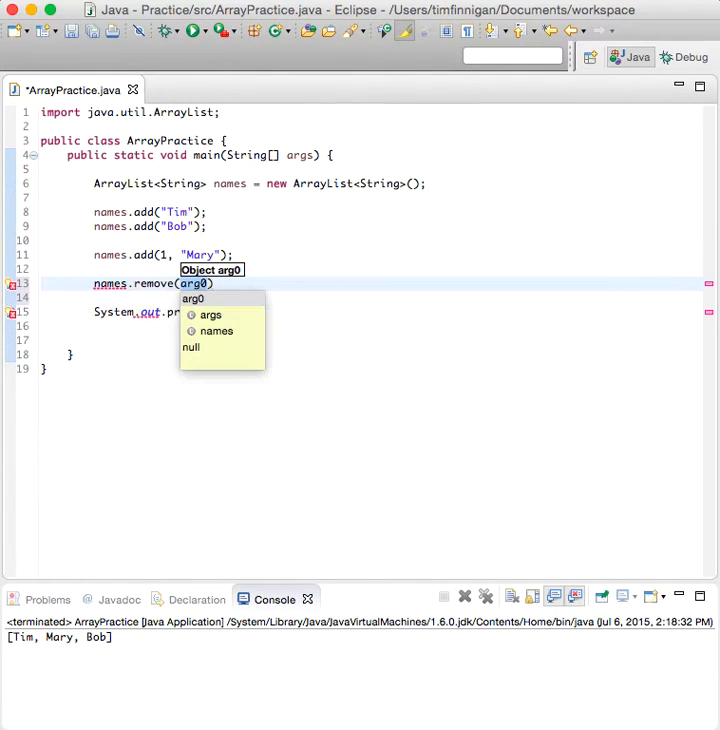
{"action": "type", "text": "0"}
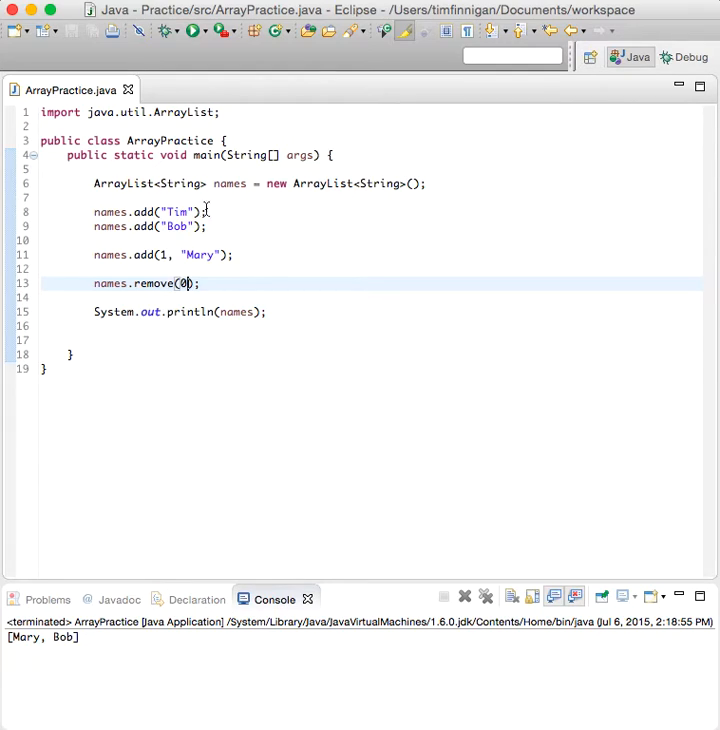
{"action": "mouse_move", "coordinate": [210, 244]}
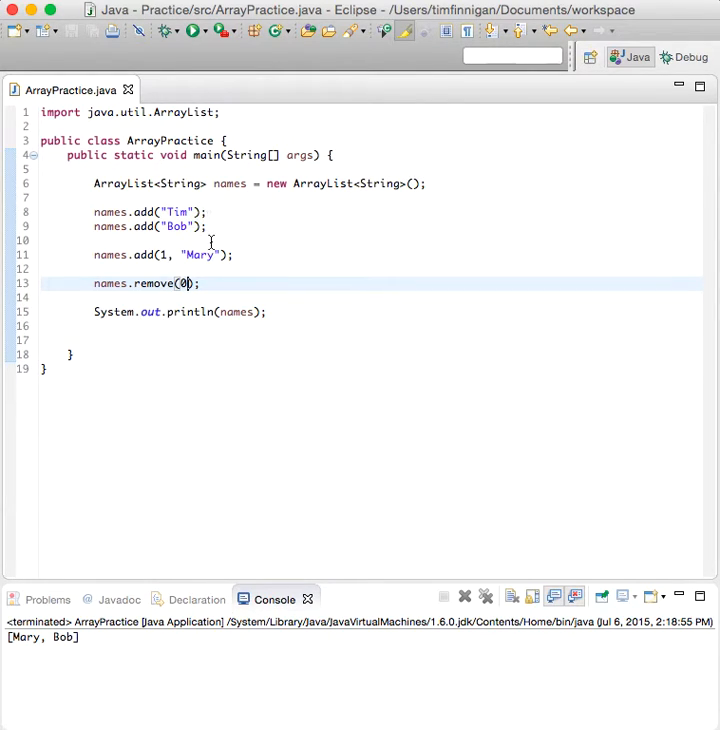
{"action": "key", "text": "enter"}
{"action": "type", "text": "names.set(index, element"}
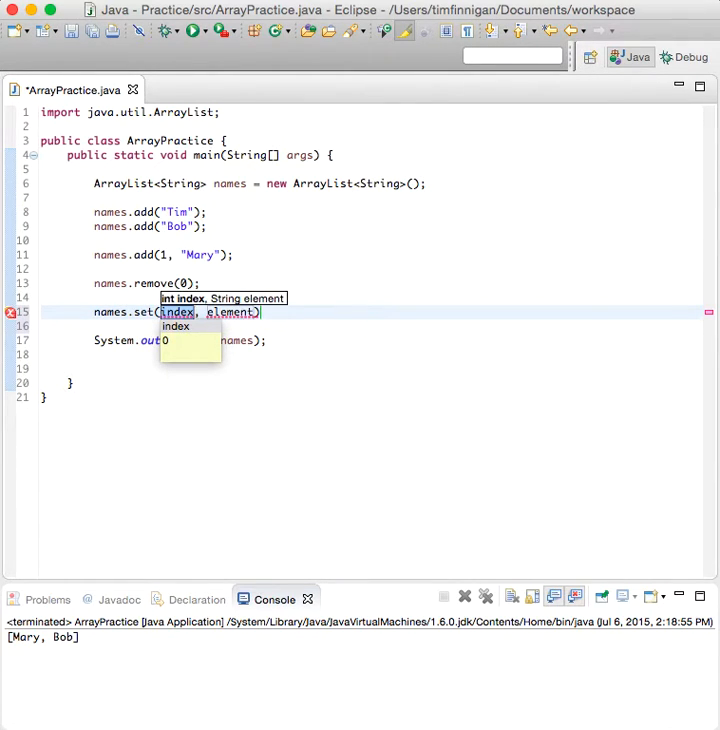
- Complete names.set(1, "Bill"); so the rerun console prints [Mary, Bill]
{"action": "type", "text": "1"}
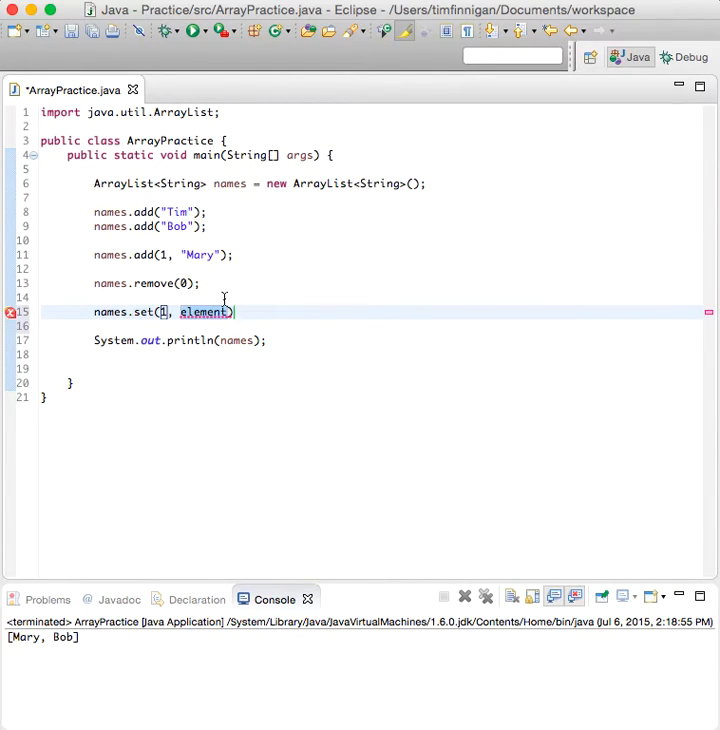
{"action": "type", "text": "\"Bill\""}
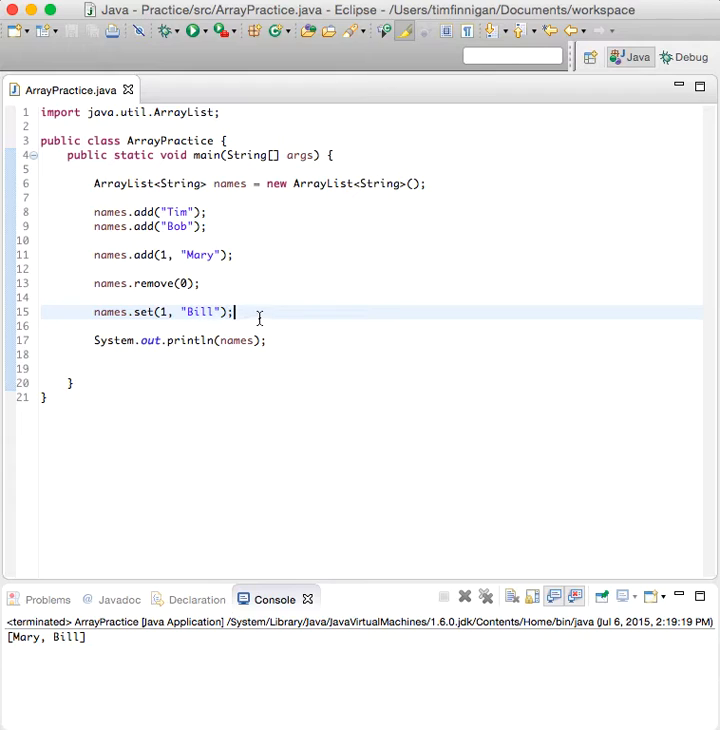
{"action": "type", "text": "S"}
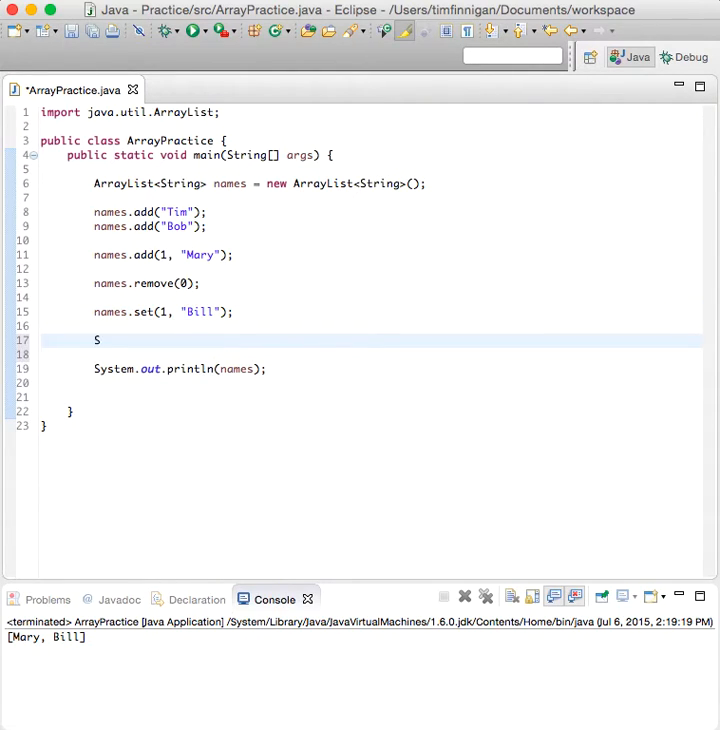
- Store names.get(0) in String name and print it, giving Mary in the console
{"action": "type", "text": "tring"}
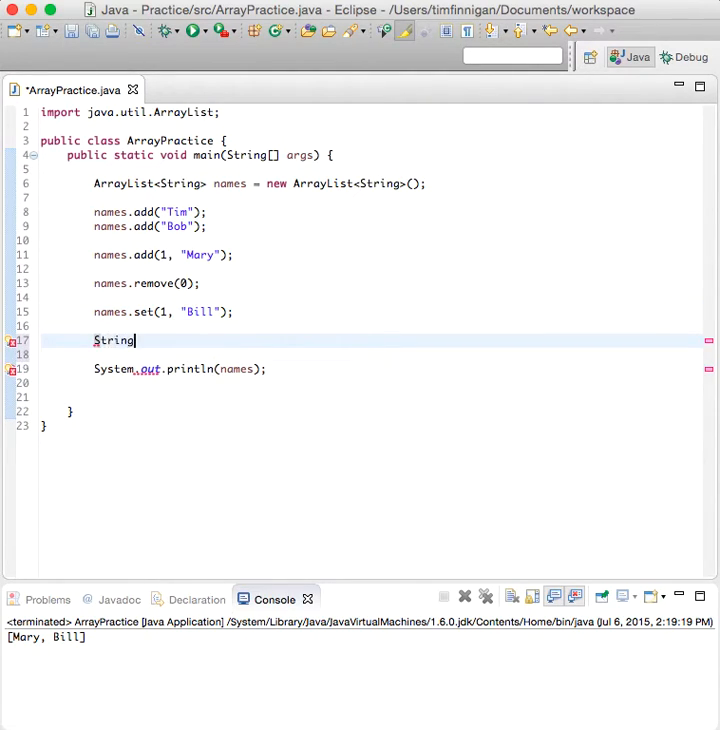
{"action": "type", "text": "name ="}
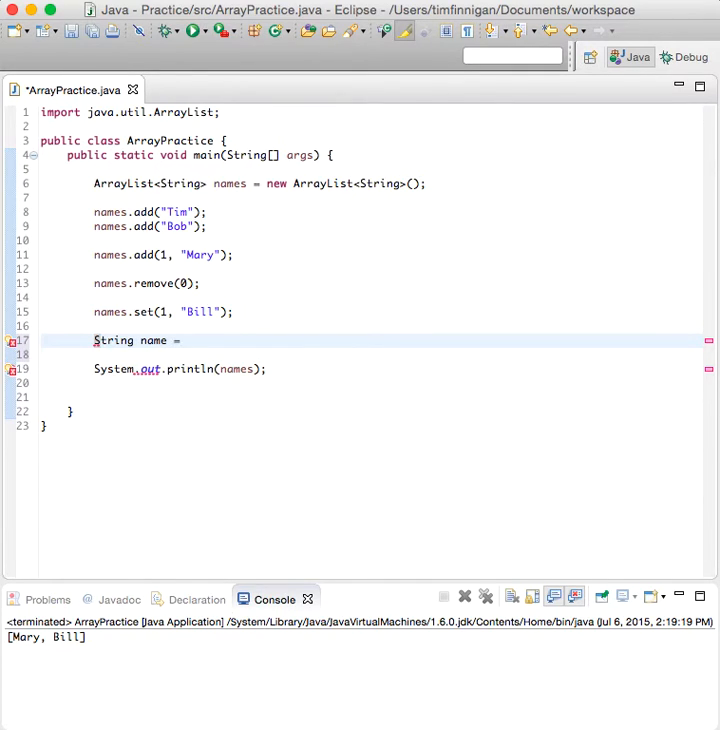
{"action": "type", "text": "names.get(0);"}
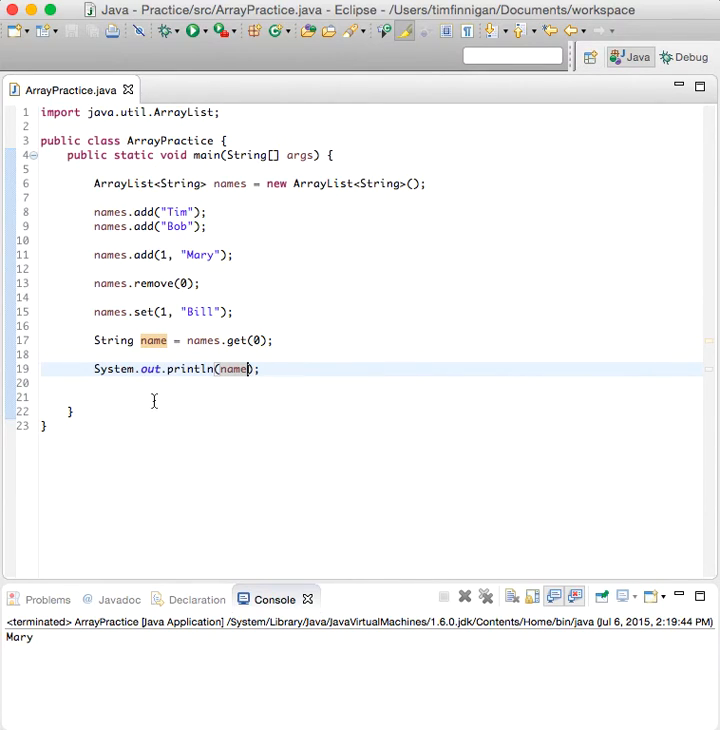
{"action": "mouse_move", "coordinate": [296, 368]}
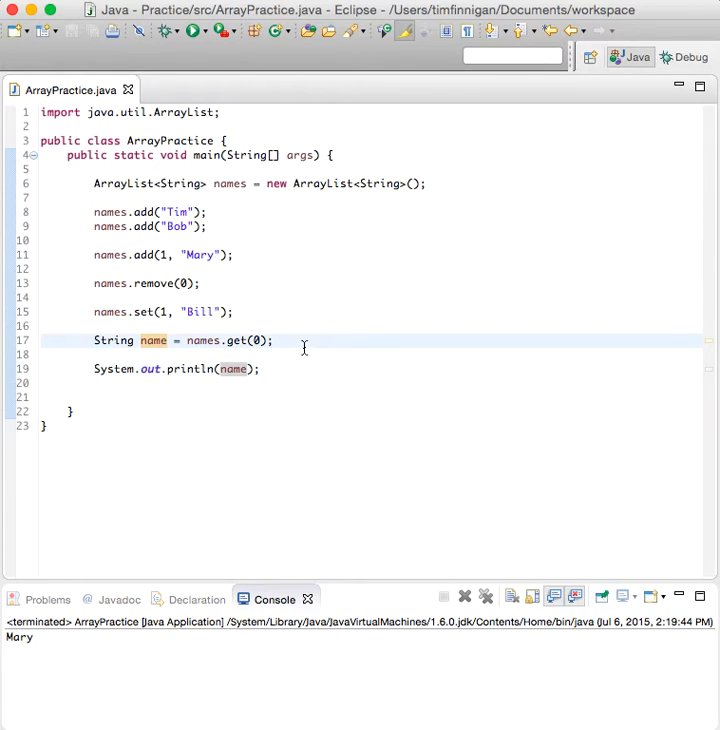
{"action": "type", "text": "String"}
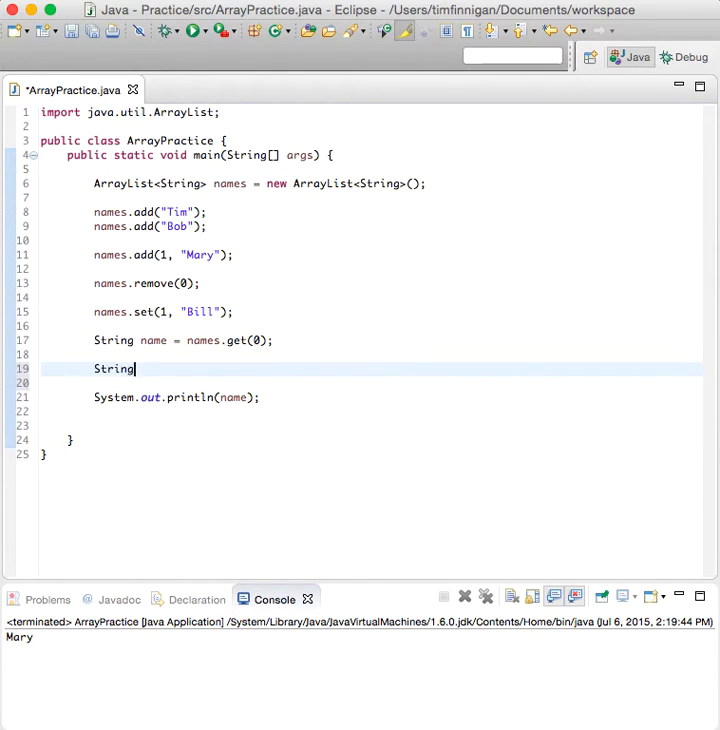
- Write String last = names.get(names.size() - 1) to fetch the final element
{"action": "type", "text": "last"}
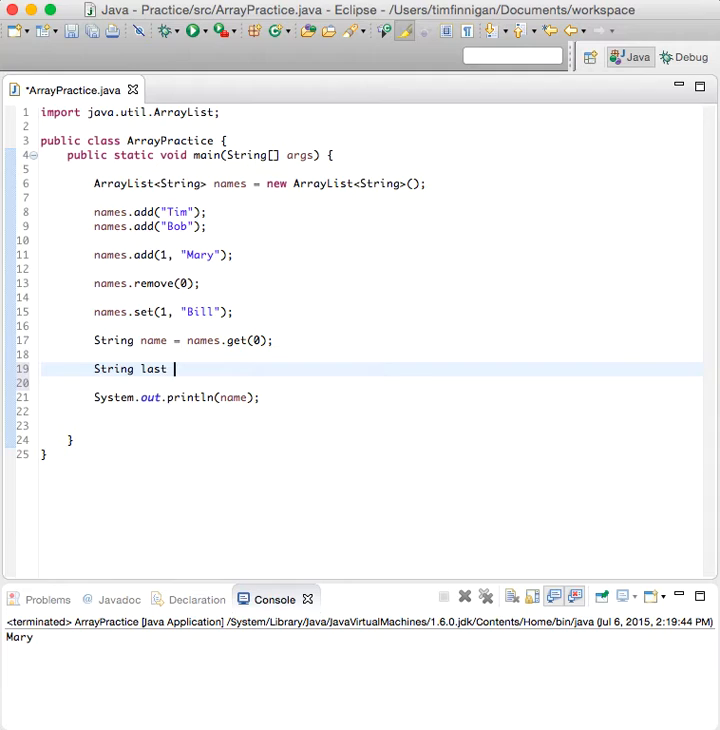
{"action": "type", "text": "= names.g"}
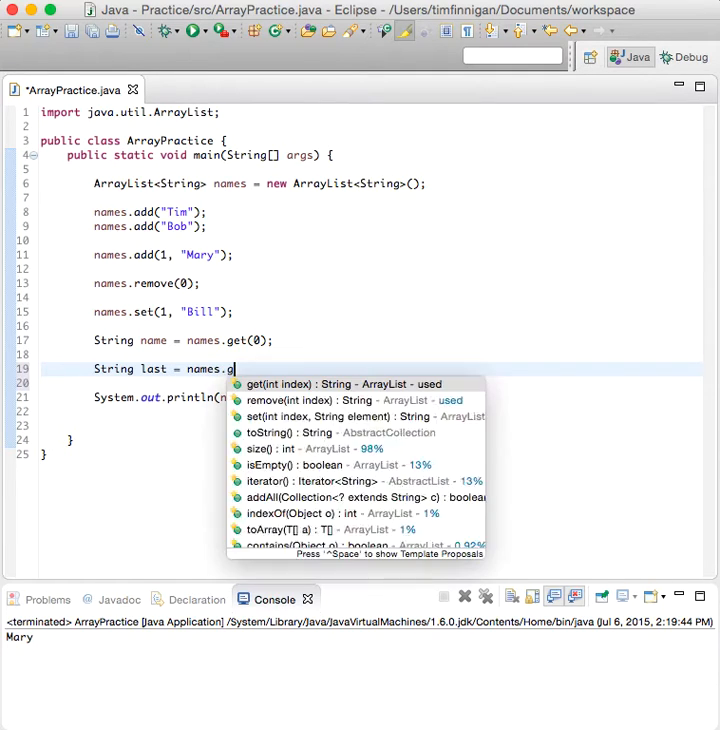
{"action": "left_click", "coordinate": [280, 384]}
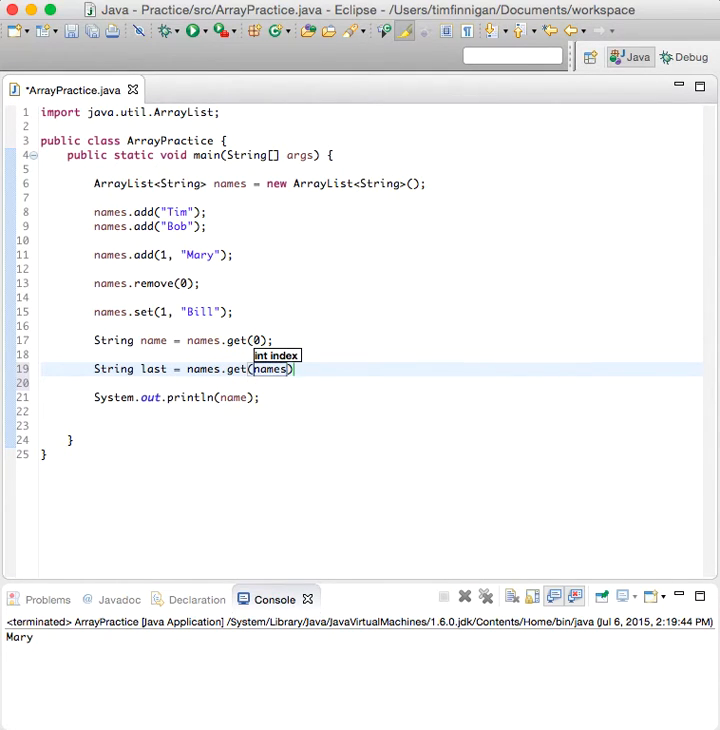
{"action": "type", "text": ".si"}
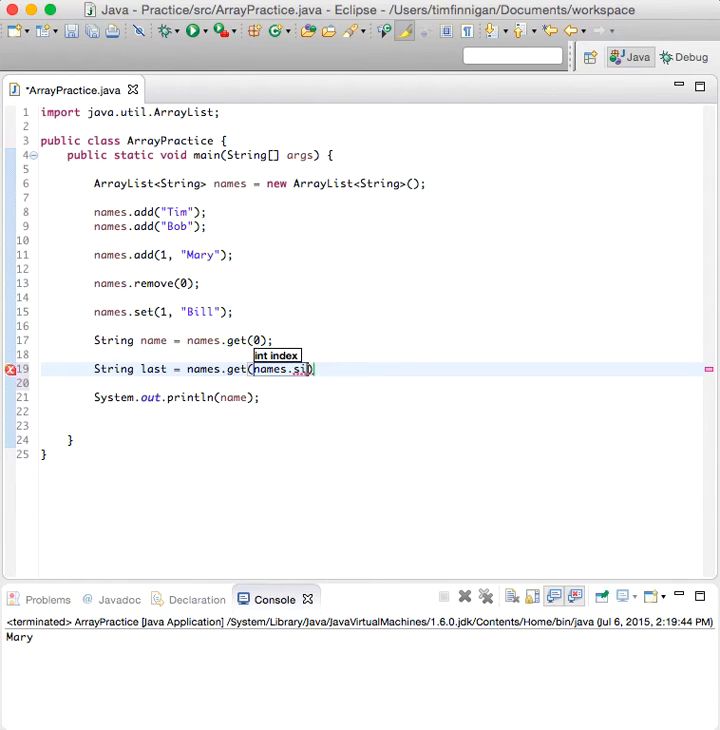
{"action": "type", "text": "ze()"}
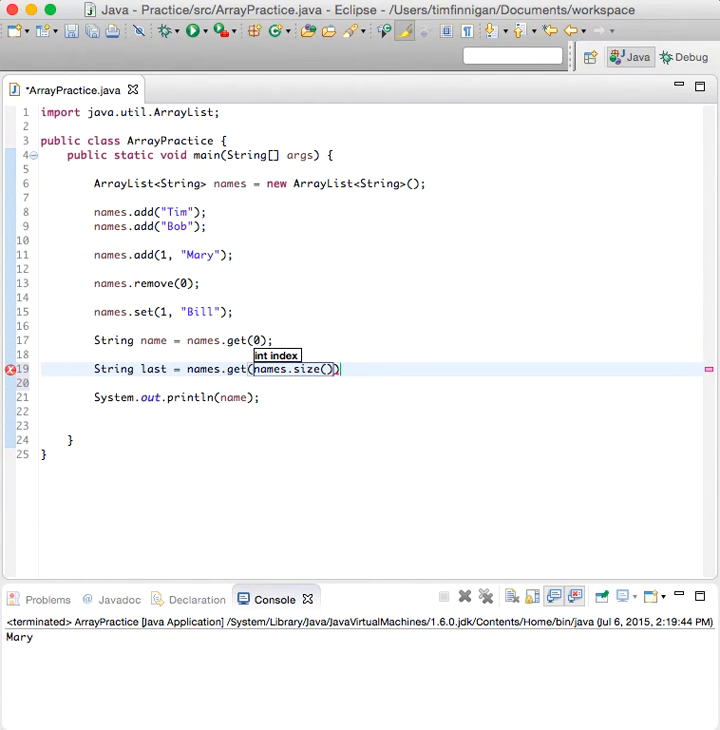
{"action": "type", "text": "- 1"}
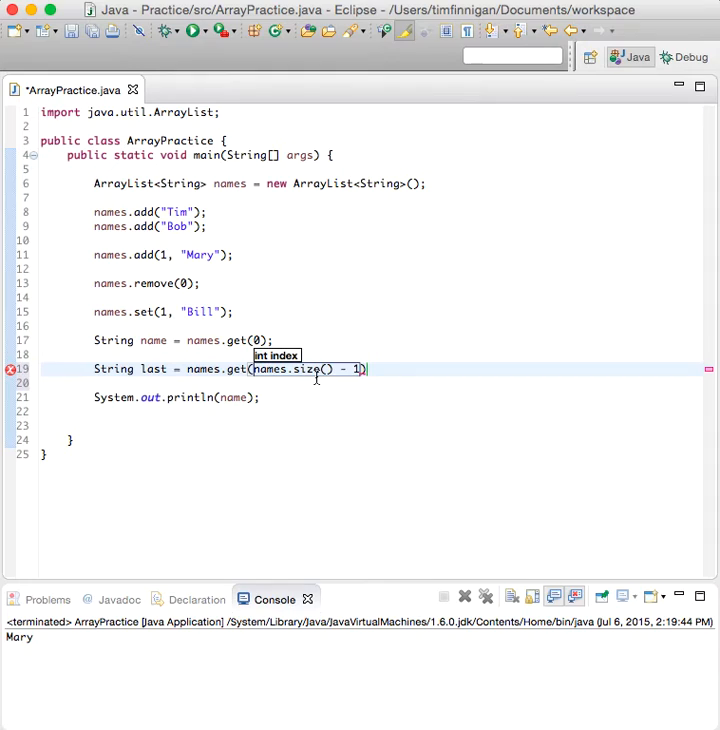